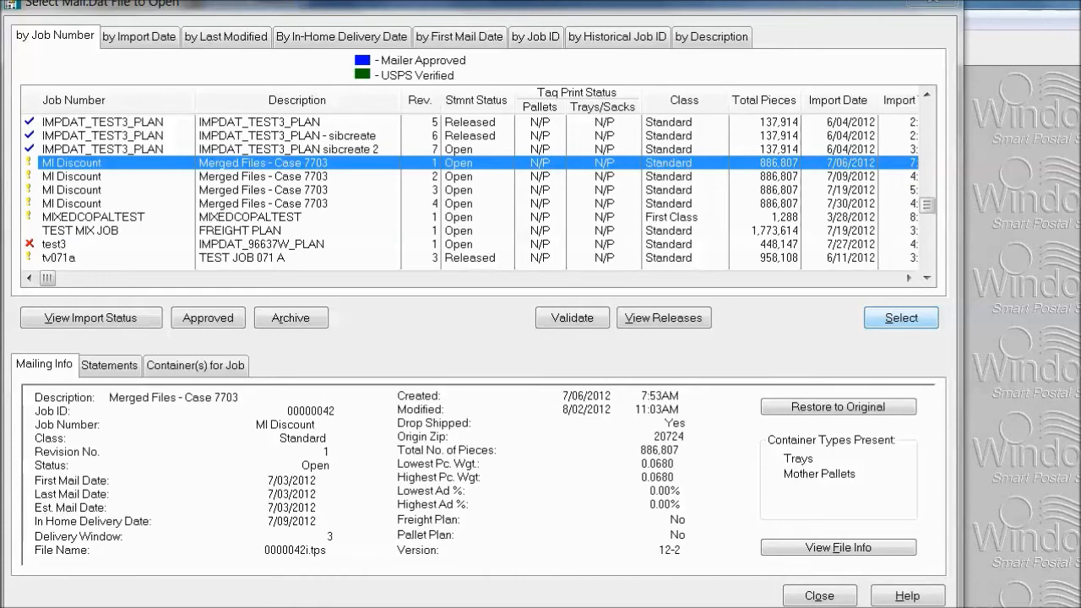
Select MI Discount revision 1 to load its Container Summary File View.
left_click(900, 318)
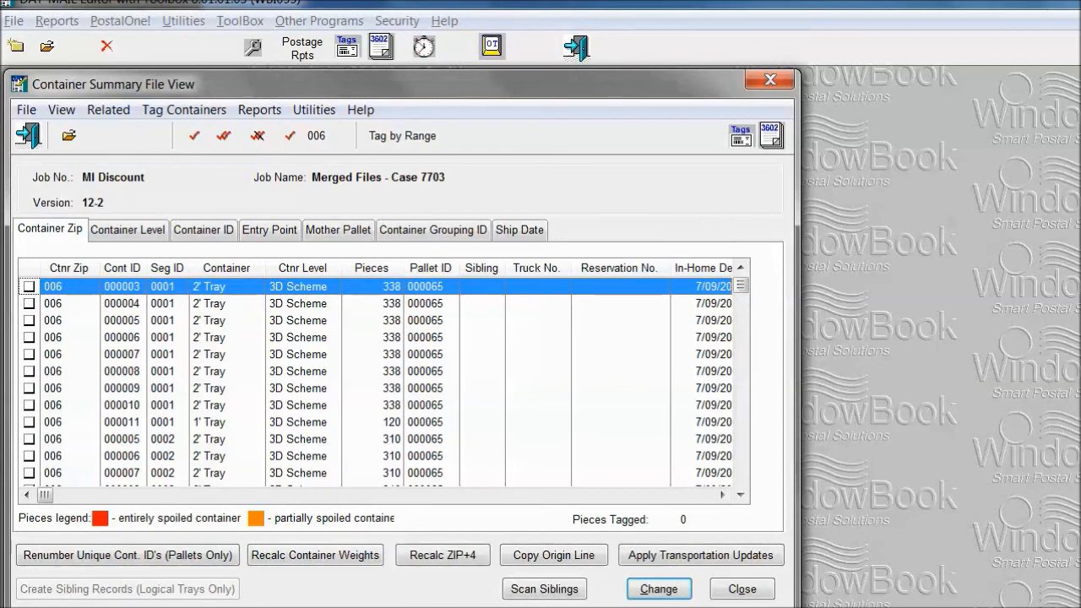
Start the Scan Siblings dialog from the MI Discount container summary.
left_click(61, 110)
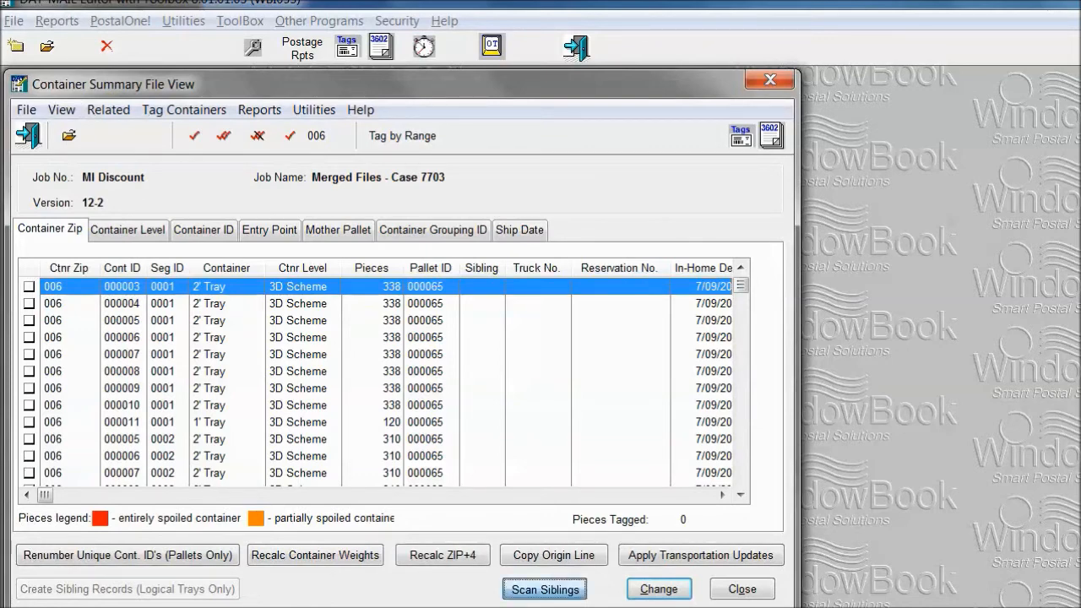
left_click(543, 589)
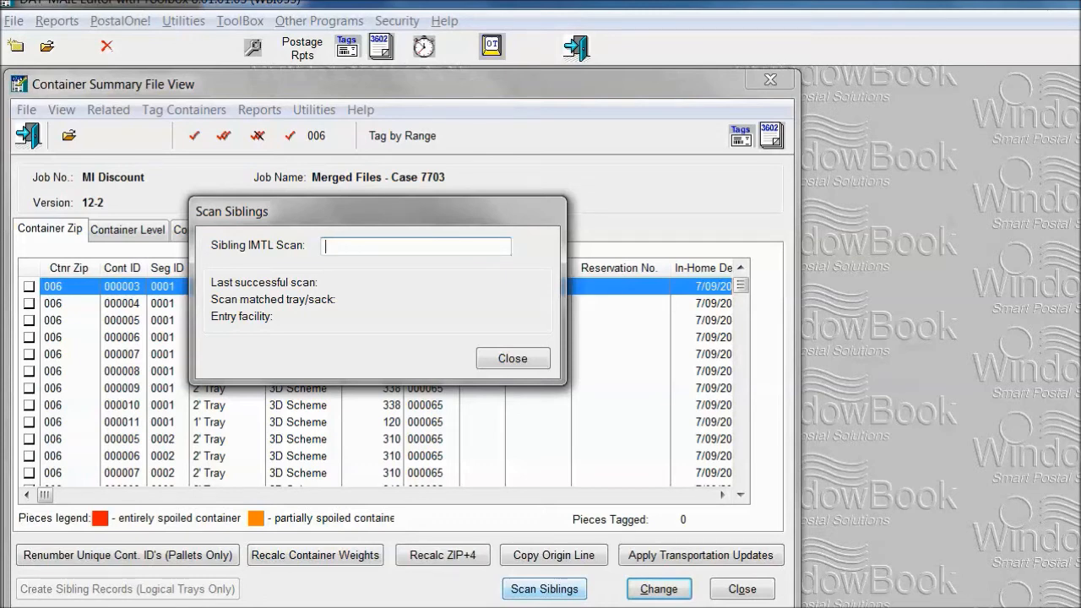
type("018005431901430001000158")
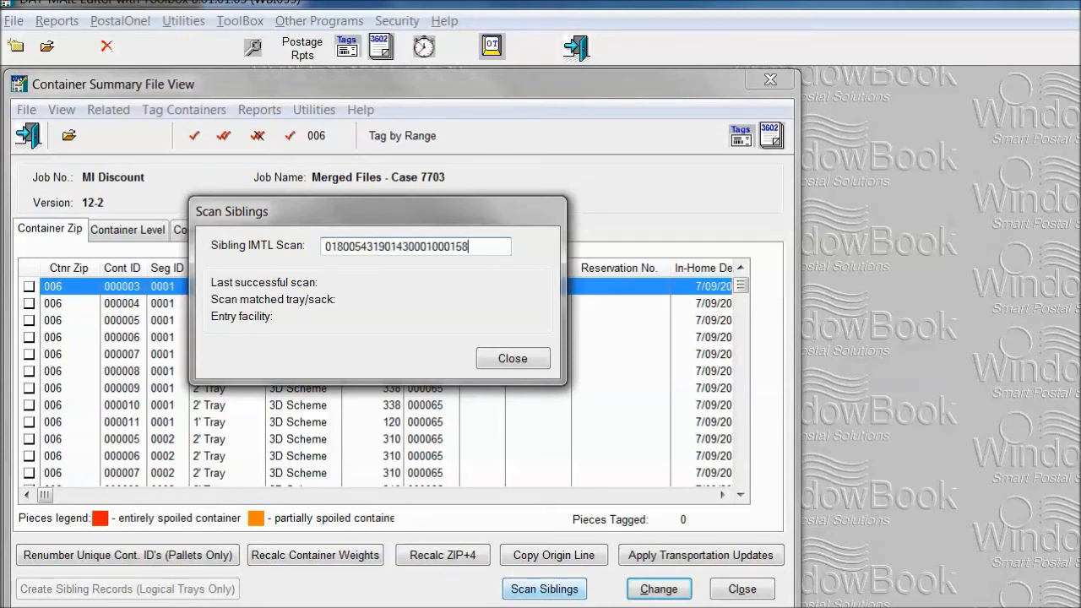
key("enter")
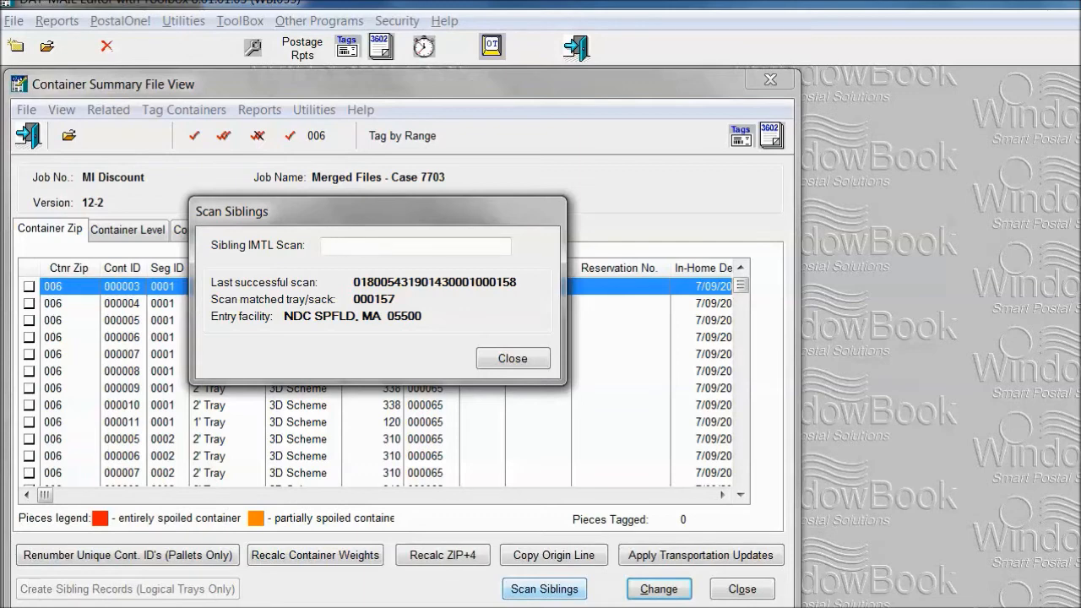
left_click(415, 246)
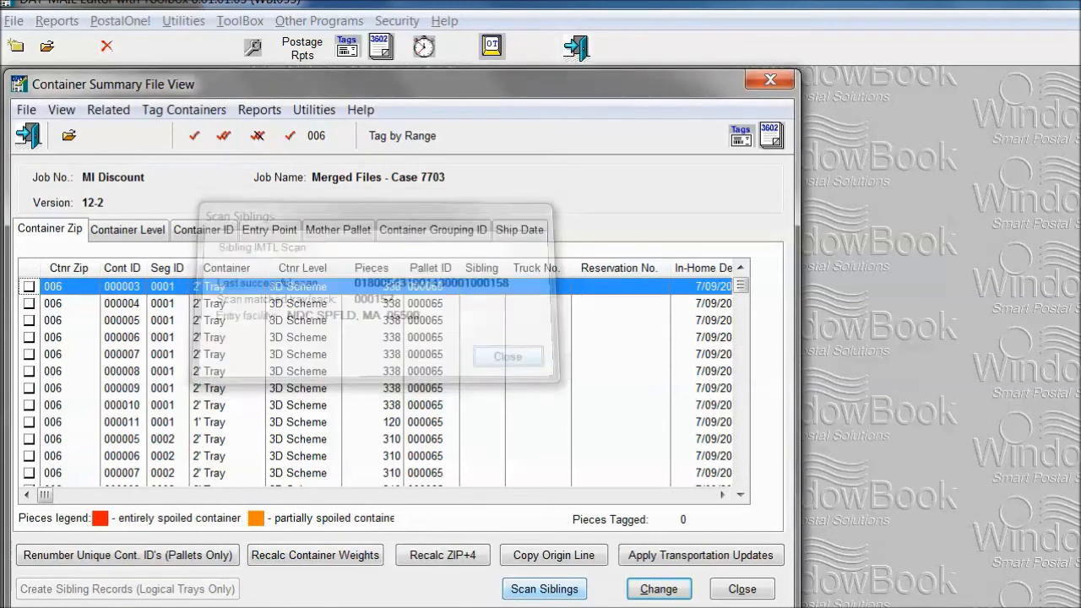
Locate container 000157 in ZIP 018 showing Y in the Sibling column, ready for the Related menu.
left_click(507, 355)
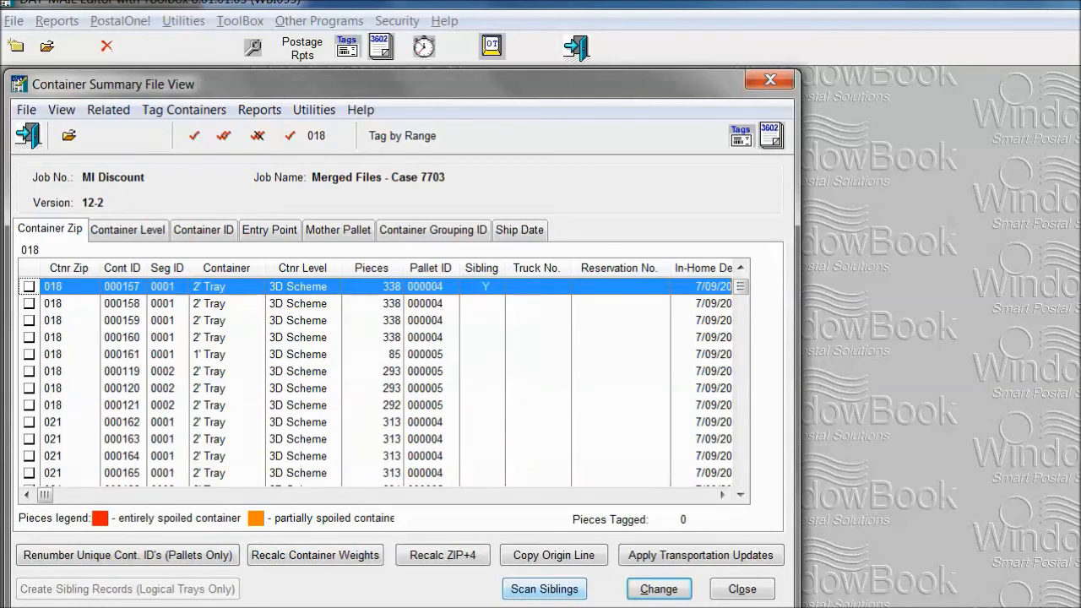
left_click(481, 267)
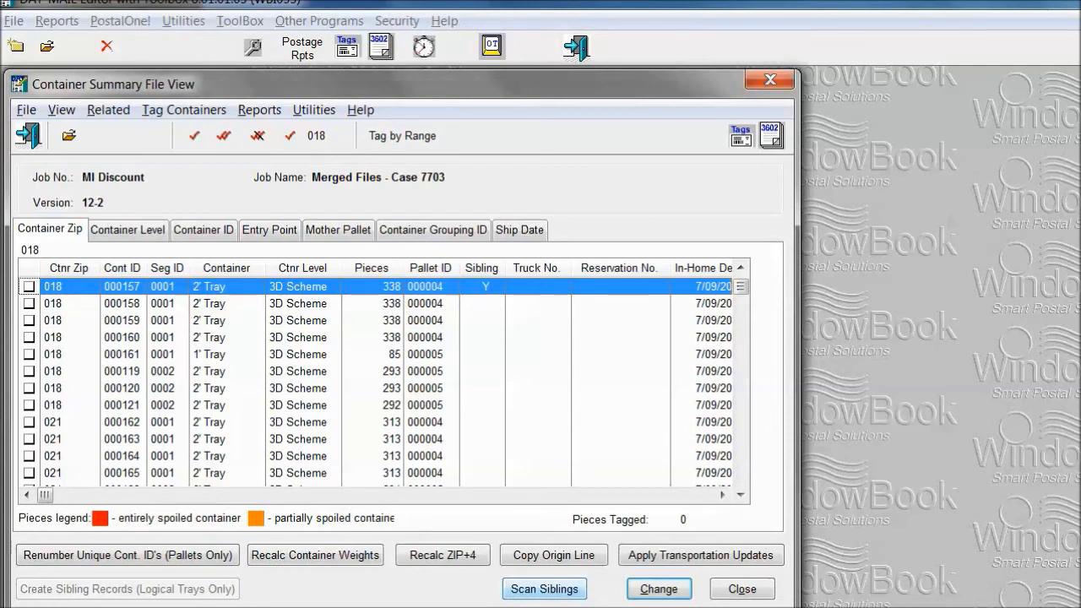
left_click(108, 110)
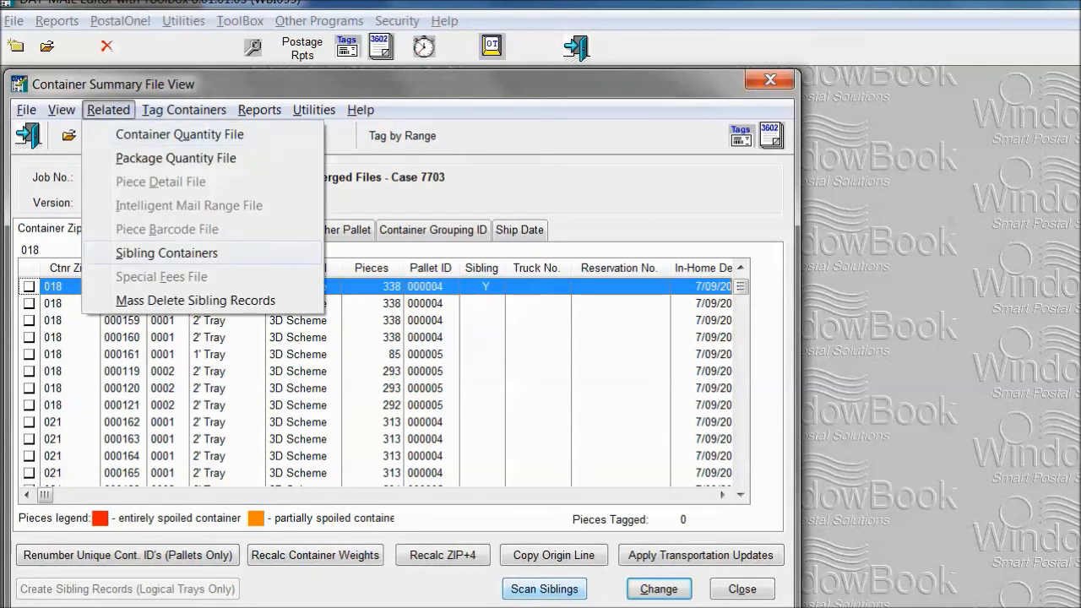
List Sibling Containers of parent 000157 and choose Change on sibling tray 003415.
left_click(166, 252)
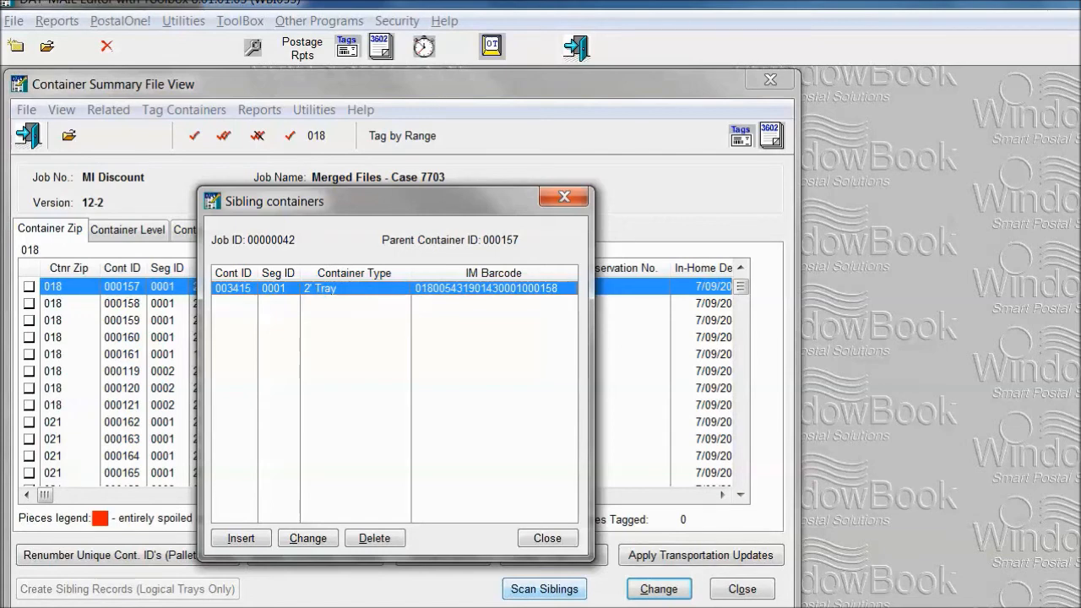
left_click(308, 538)
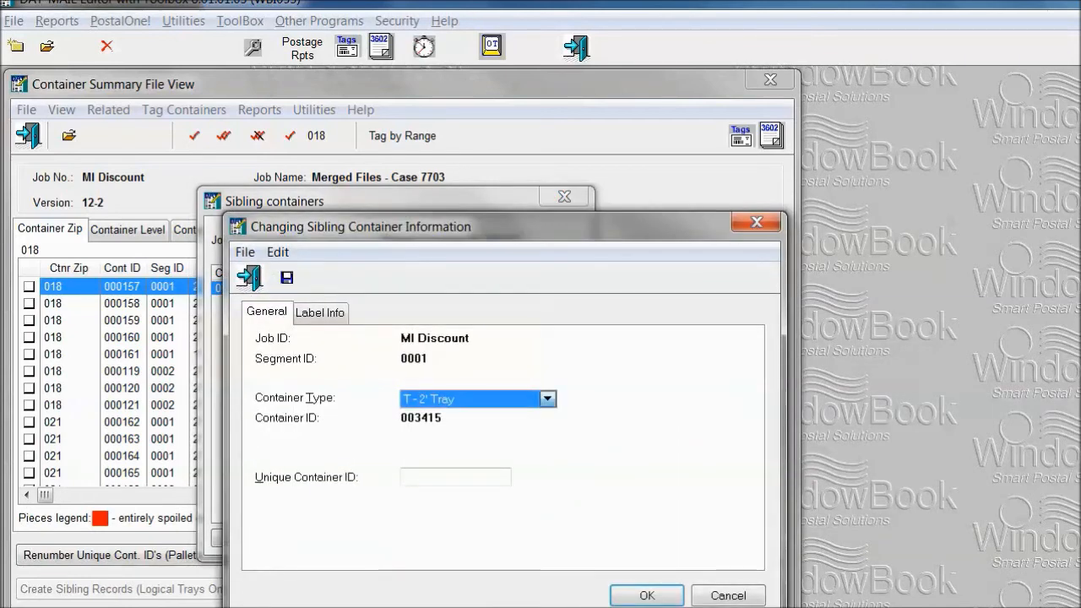
Set sibling container 003415's type to O - 1' Tray and confirm with OK.
left_click(547, 399)
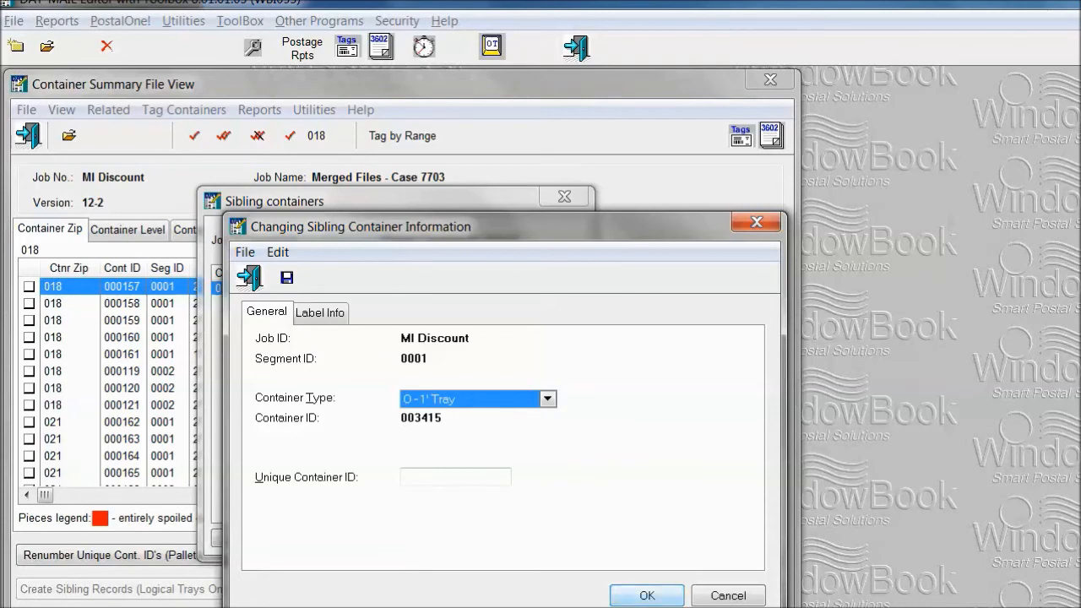
left_click(647, 595)
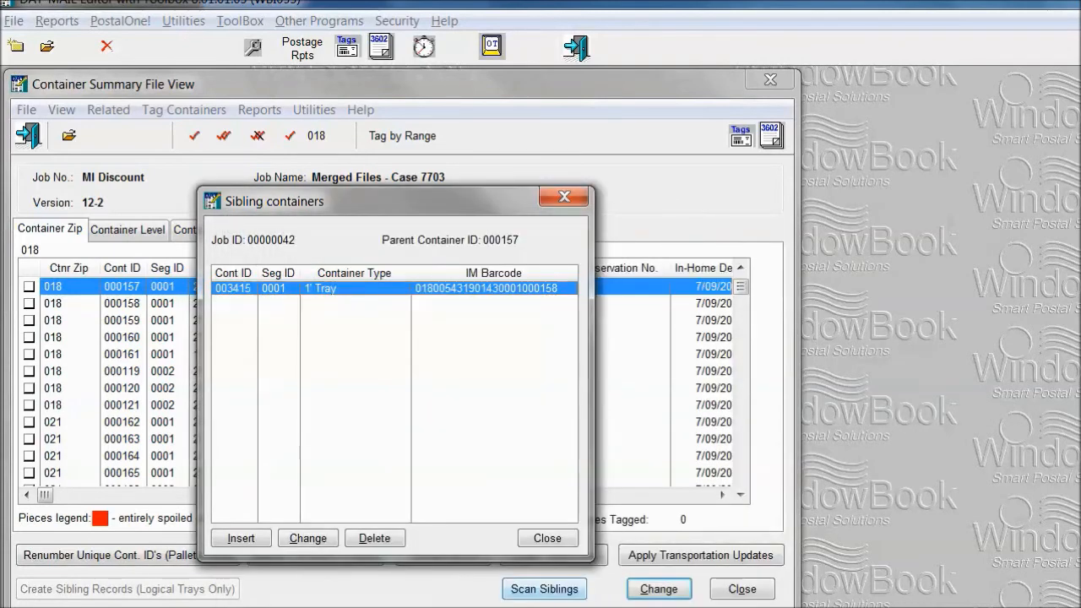